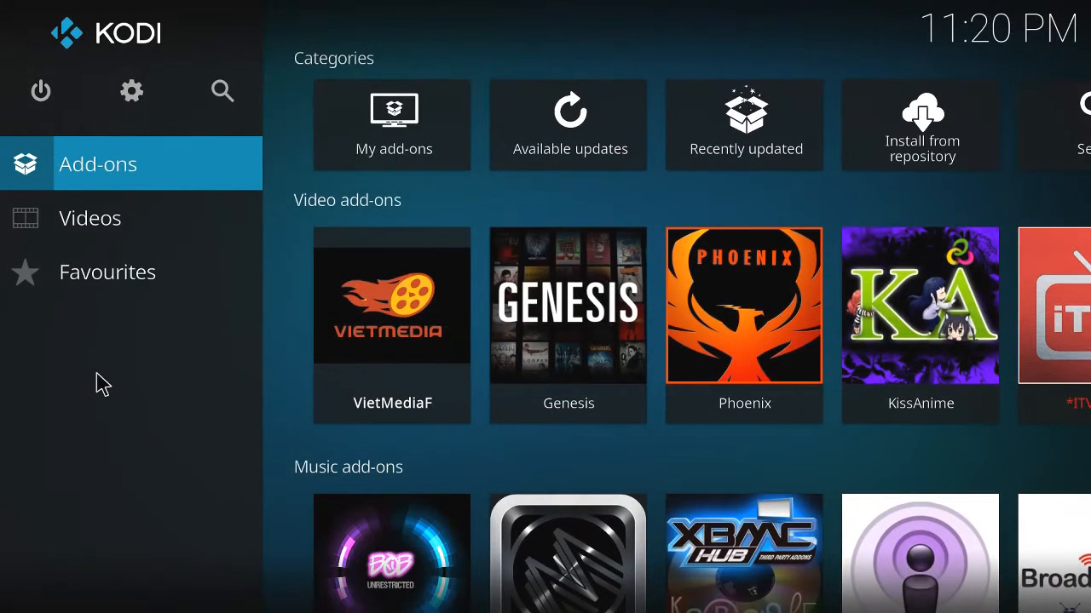
mouse_move(185, 416)
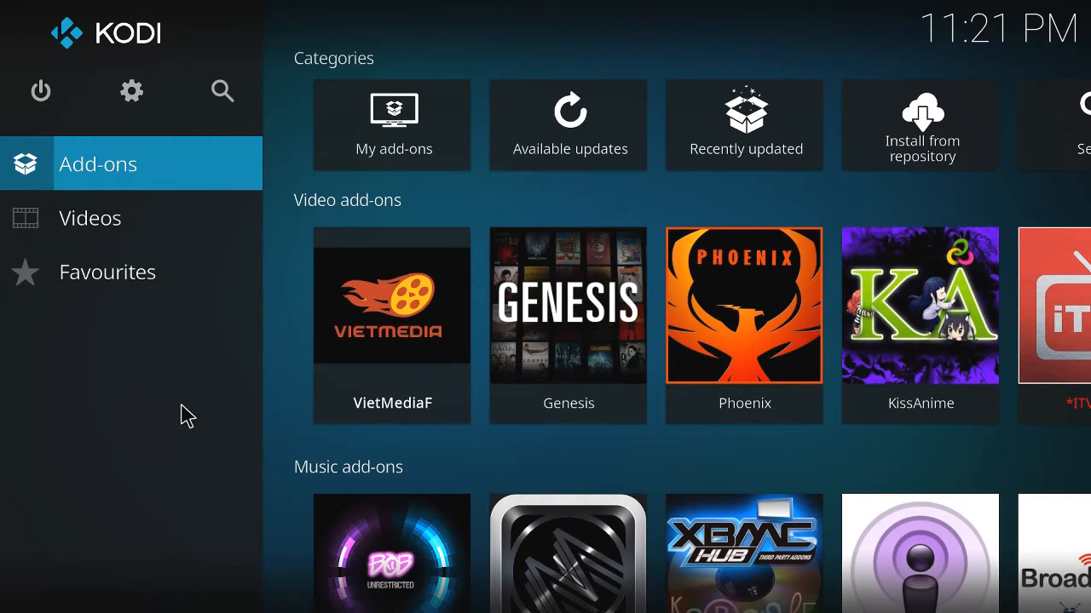
mouse_move(239, 418)
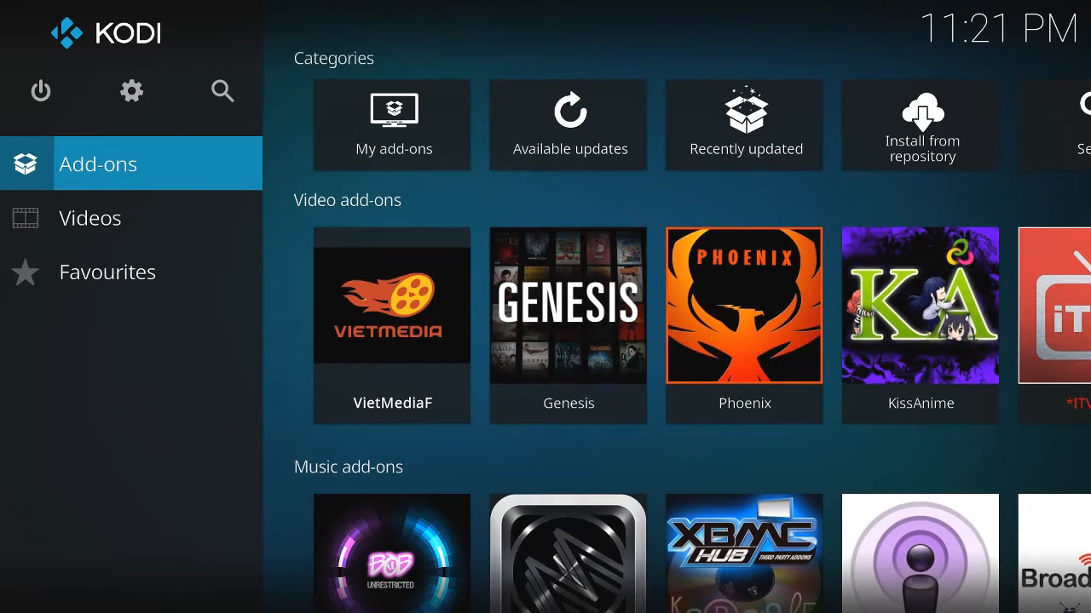
mouse_move(260, 366)
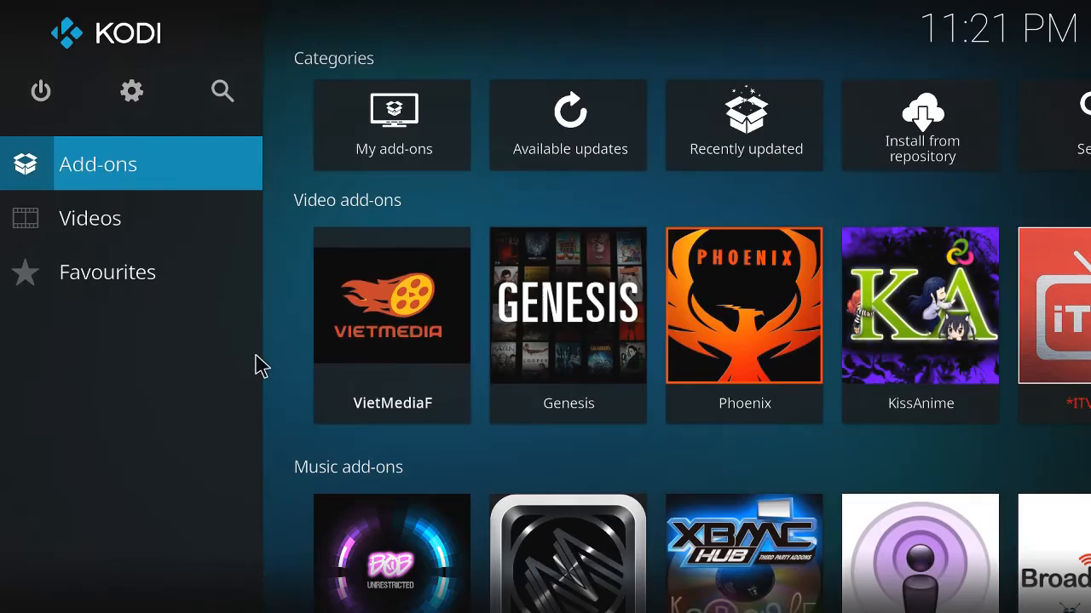
Step: Turn on Unknown sources in System > Add-ons settings and accept the risk warning
left_click(132, 92)
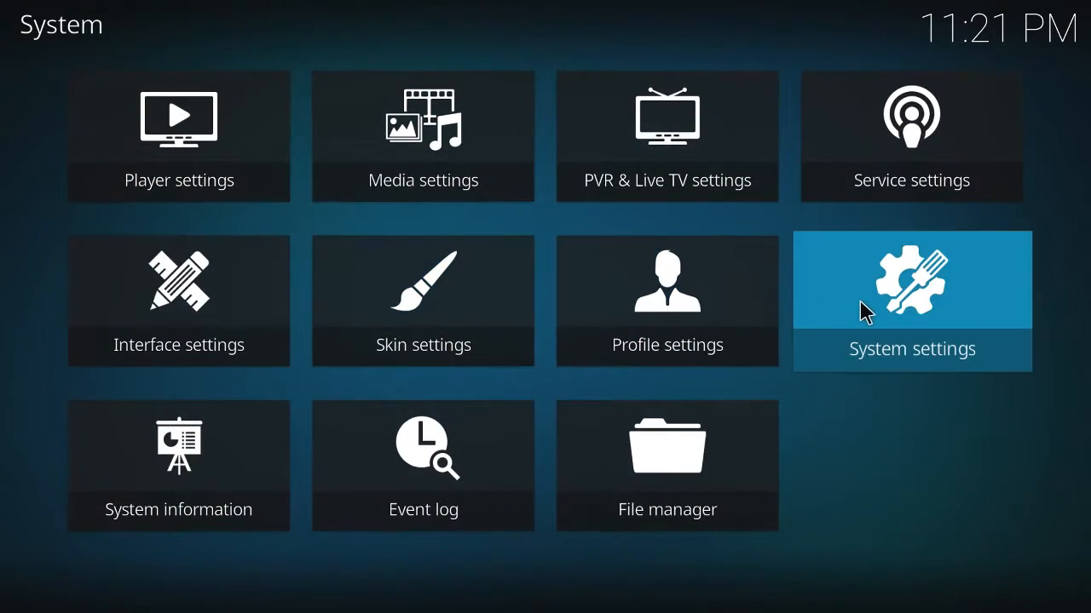
left_click(910, 301)
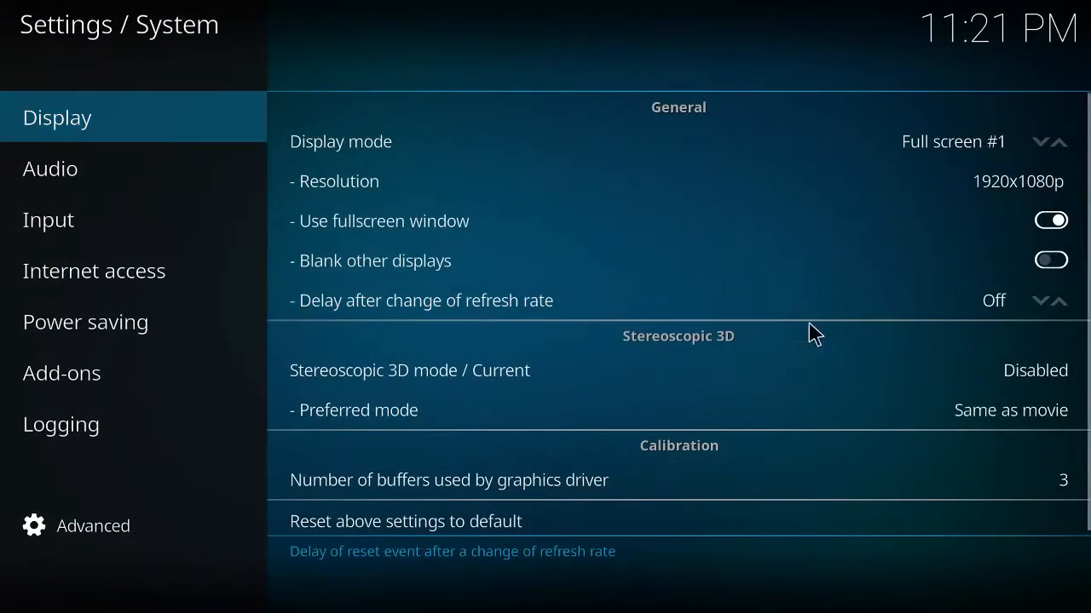
left_click(61, 374)
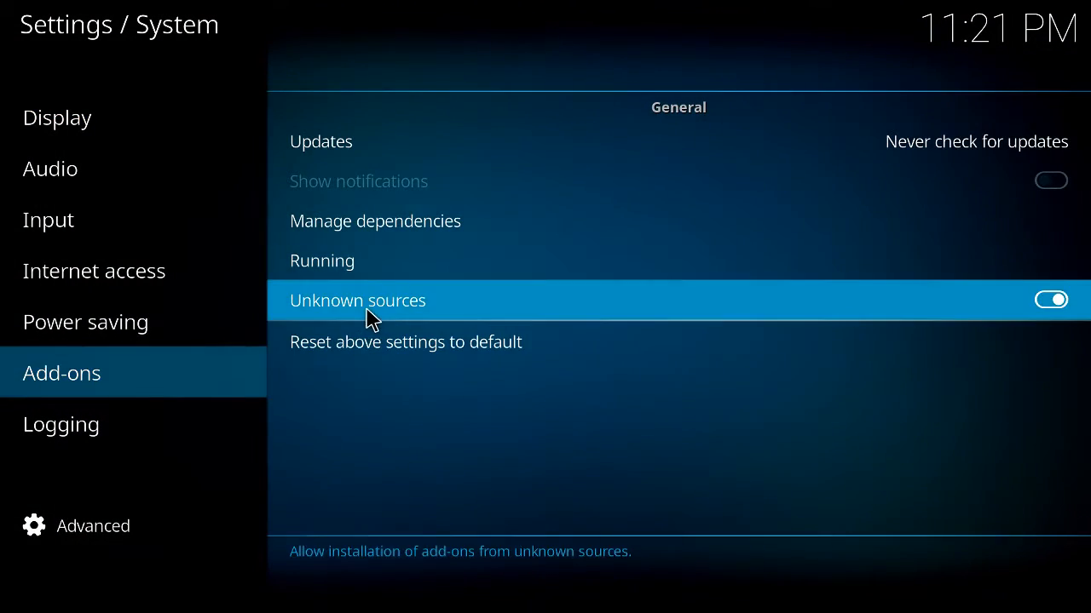
left_click(1051, 299)
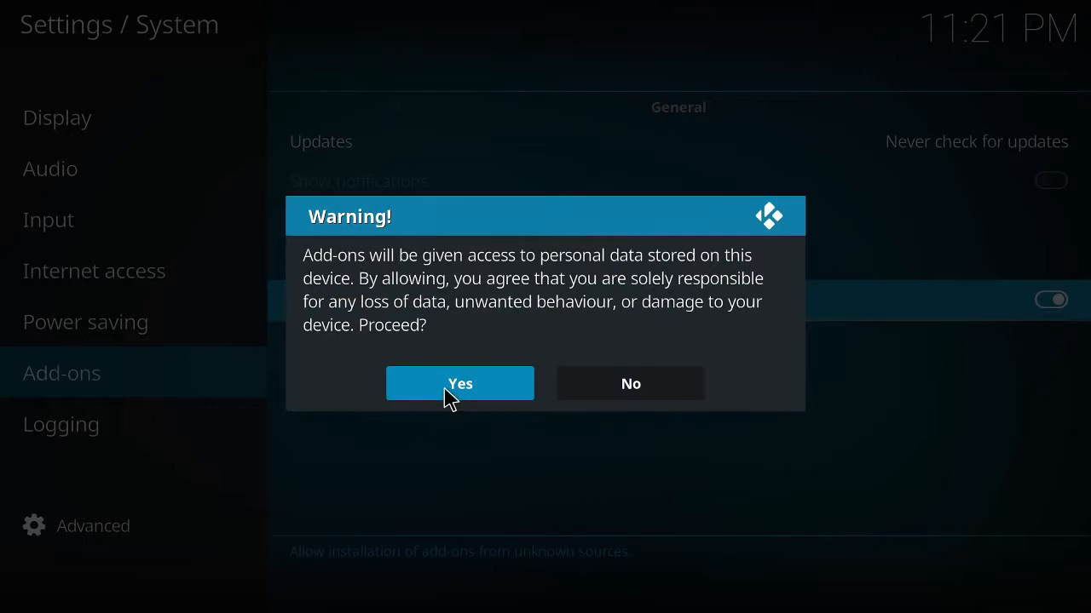
left_click(459, 382)
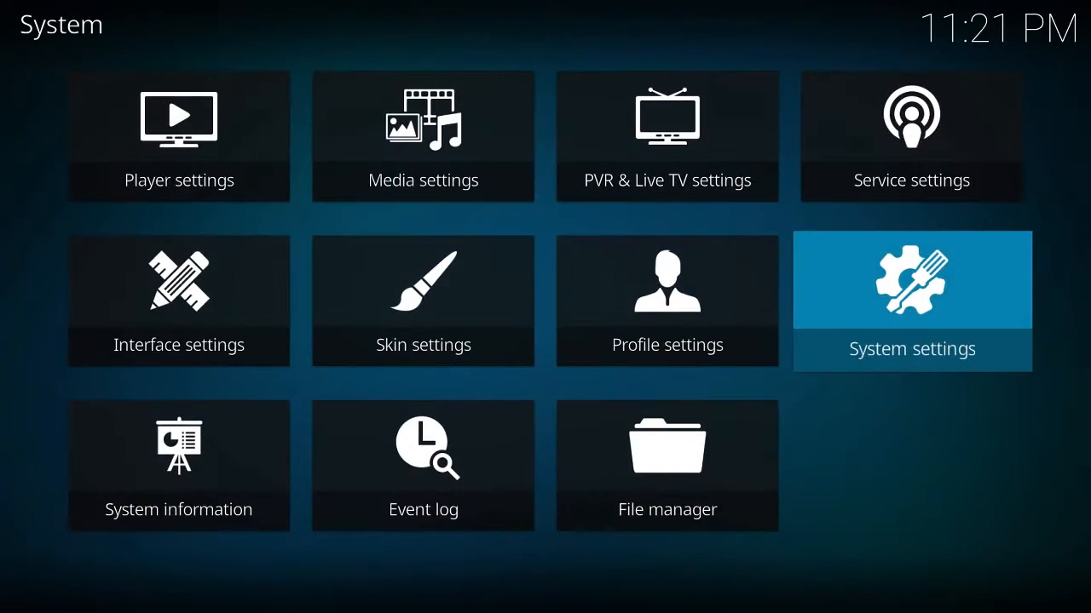
mouse_move(635, 490)
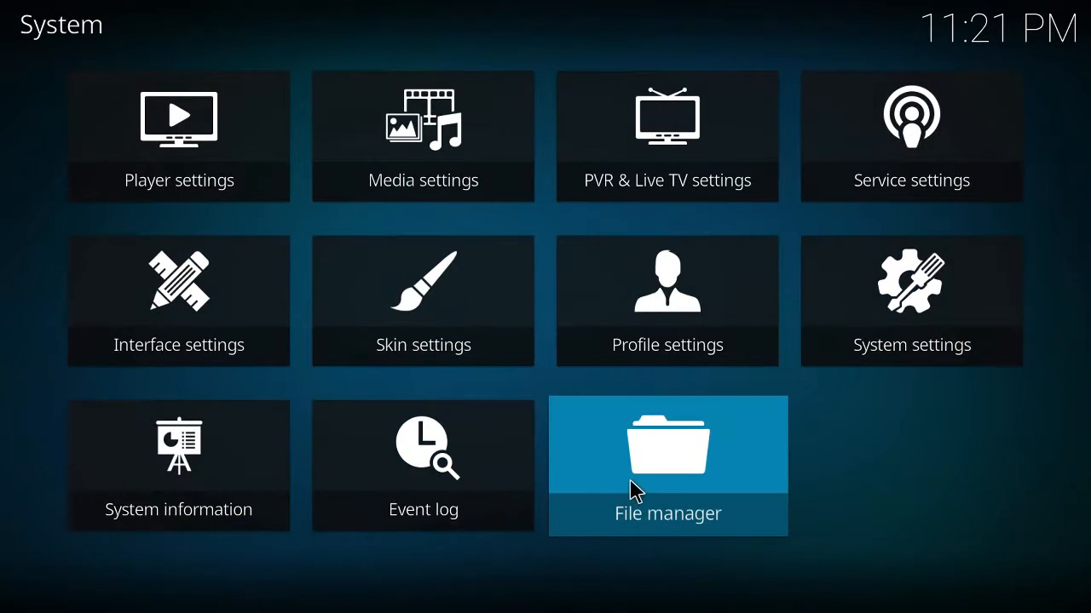
Step: Start a new file source in File manager and bring up its empty path entry
left_click(667, 466)
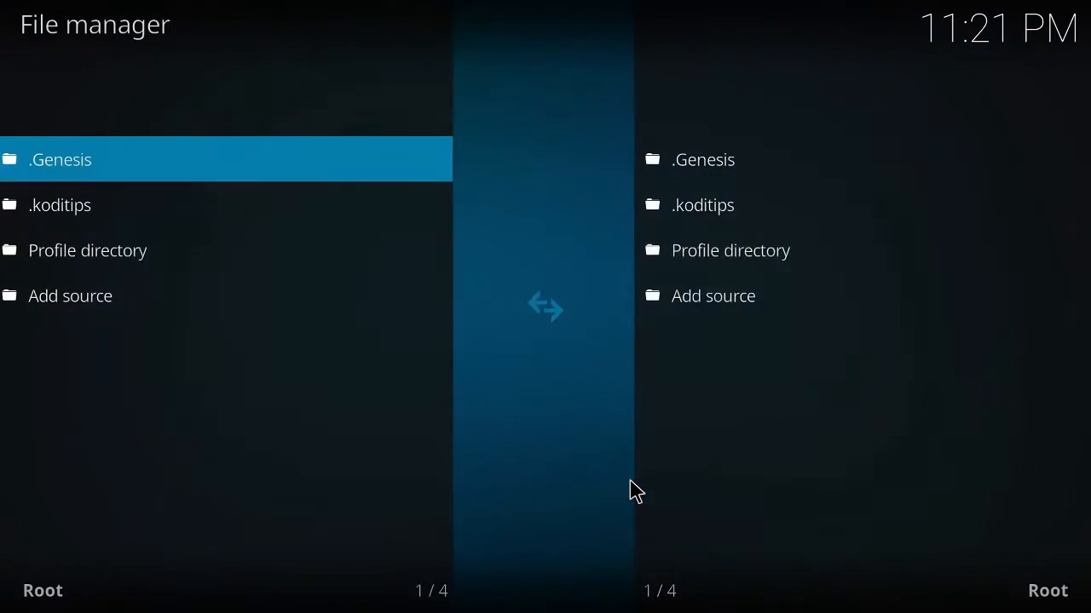
left_click(96, 250)
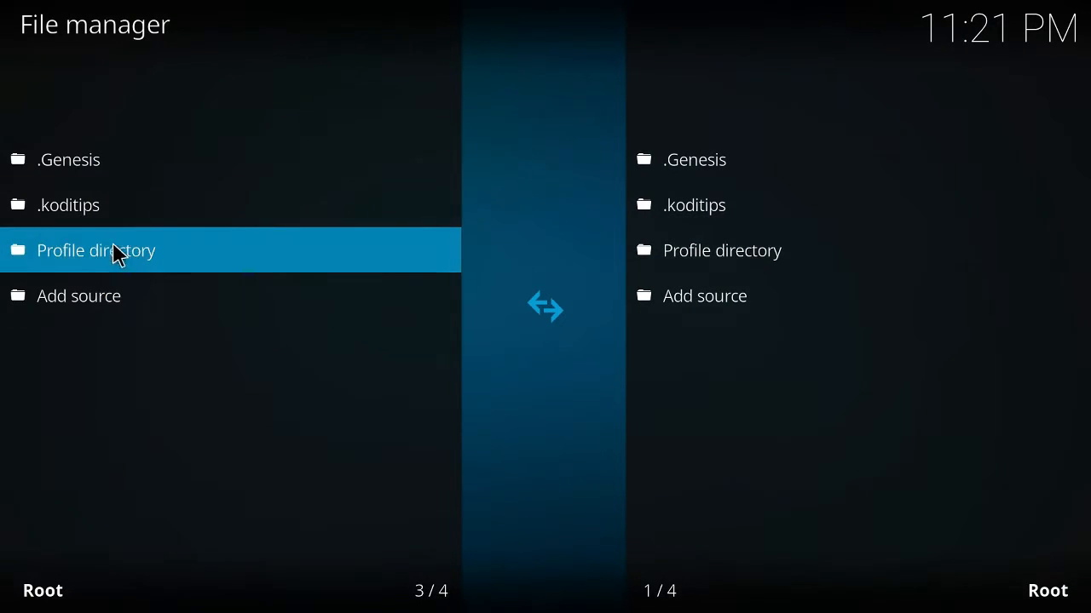
left_click(79, 295)
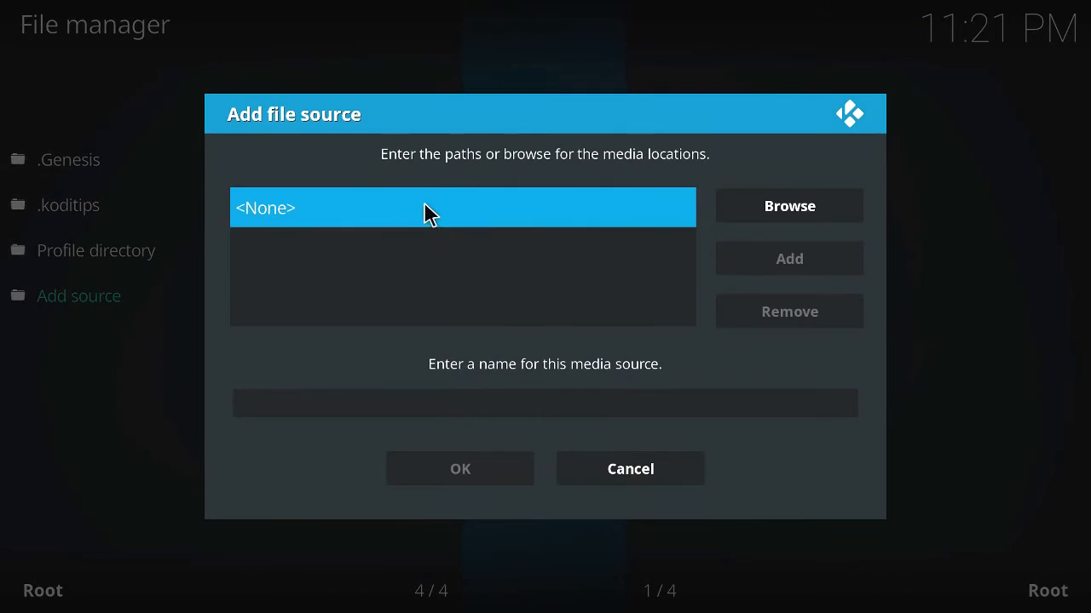
left_click(463, 207)
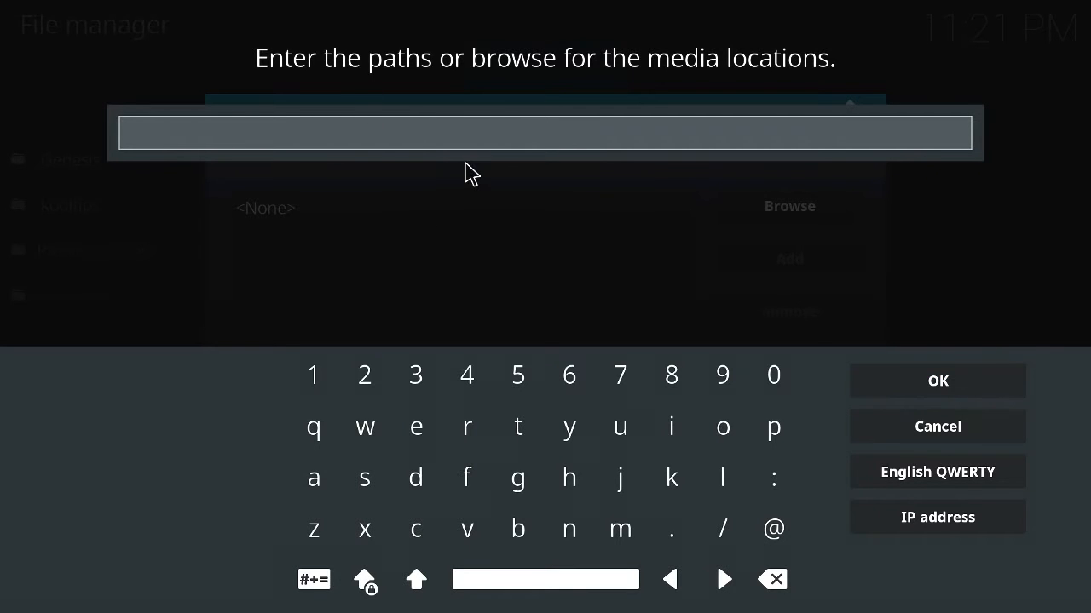
left_click(568, 477)
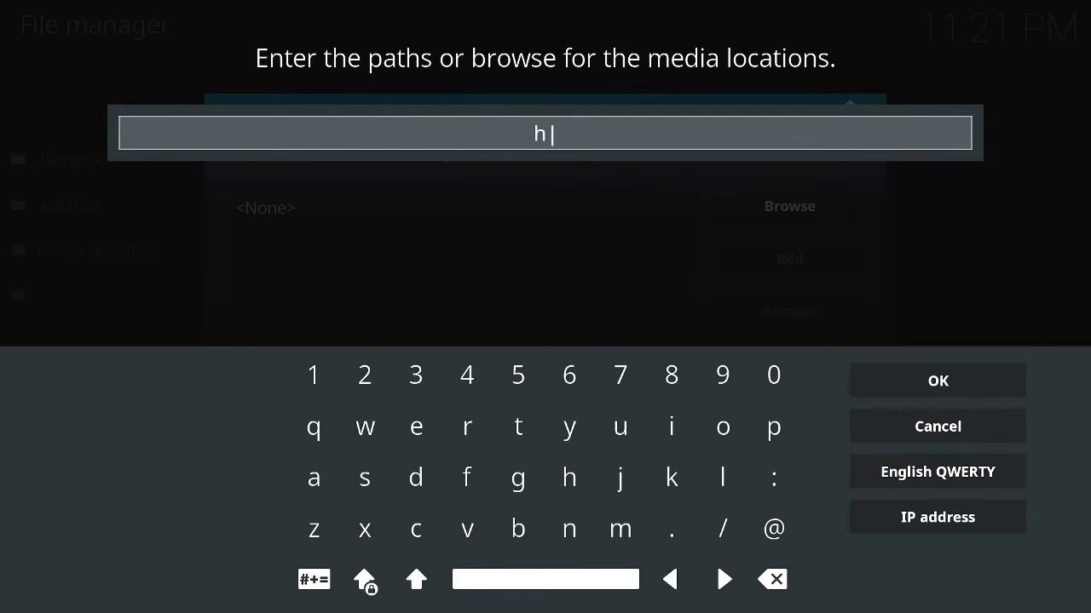
type("ttp")
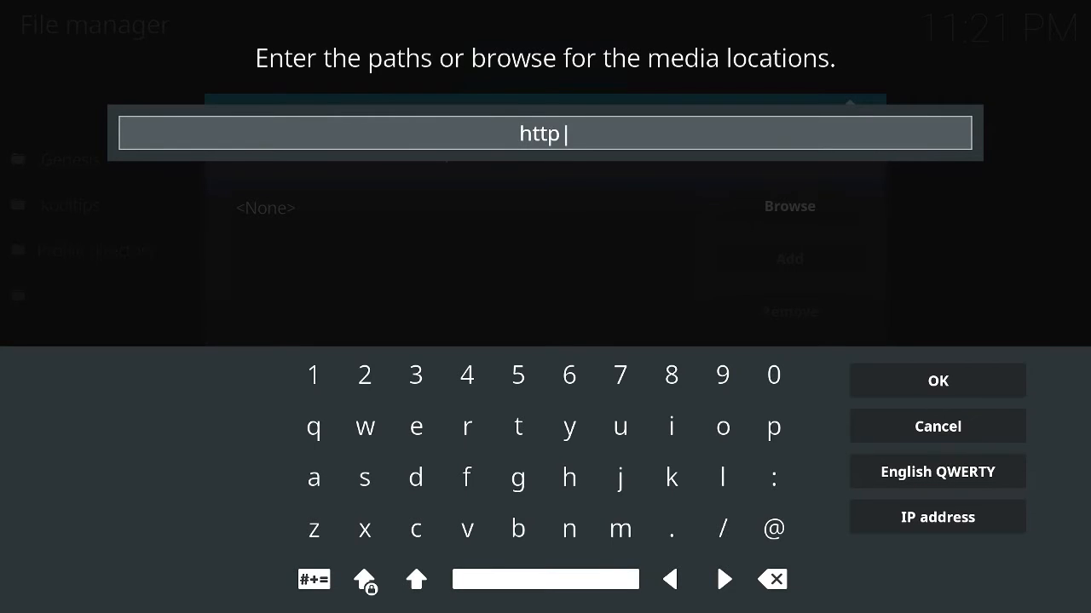
left_click(772, 477)
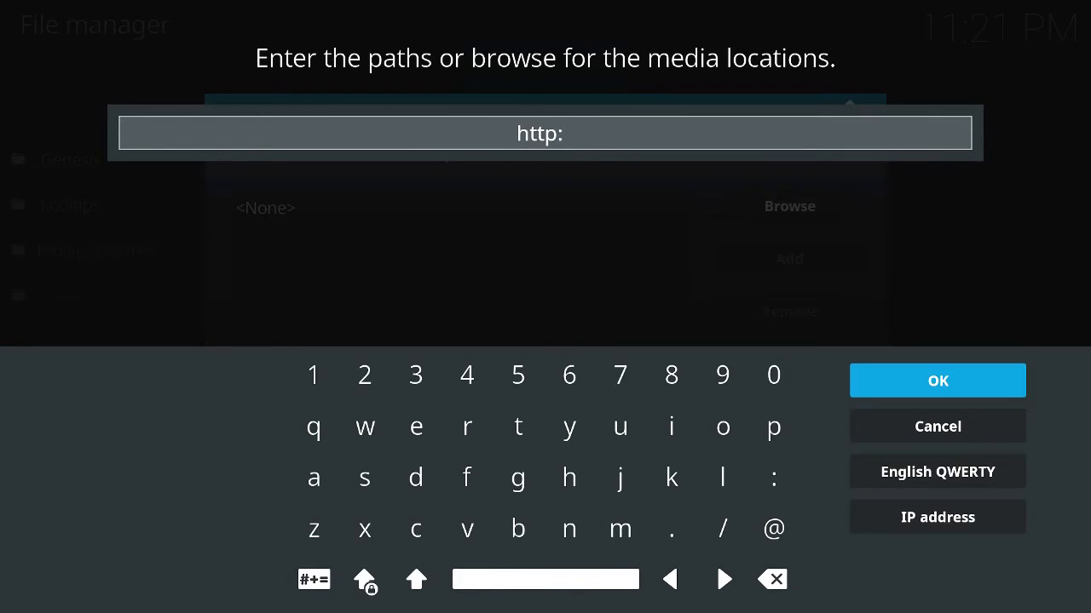
left_click(721, 528)
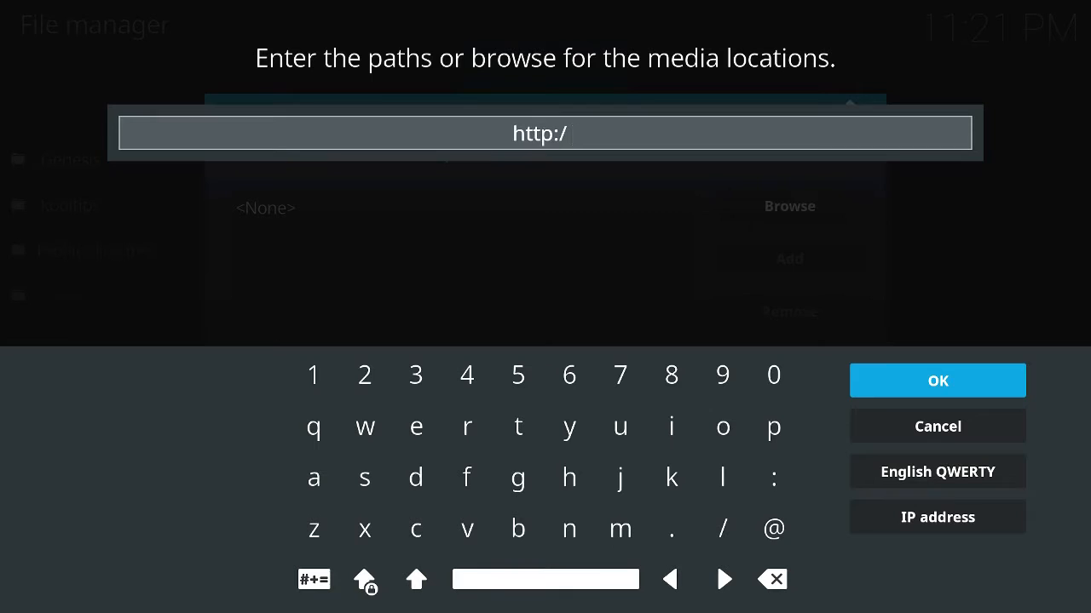
type("/repo")
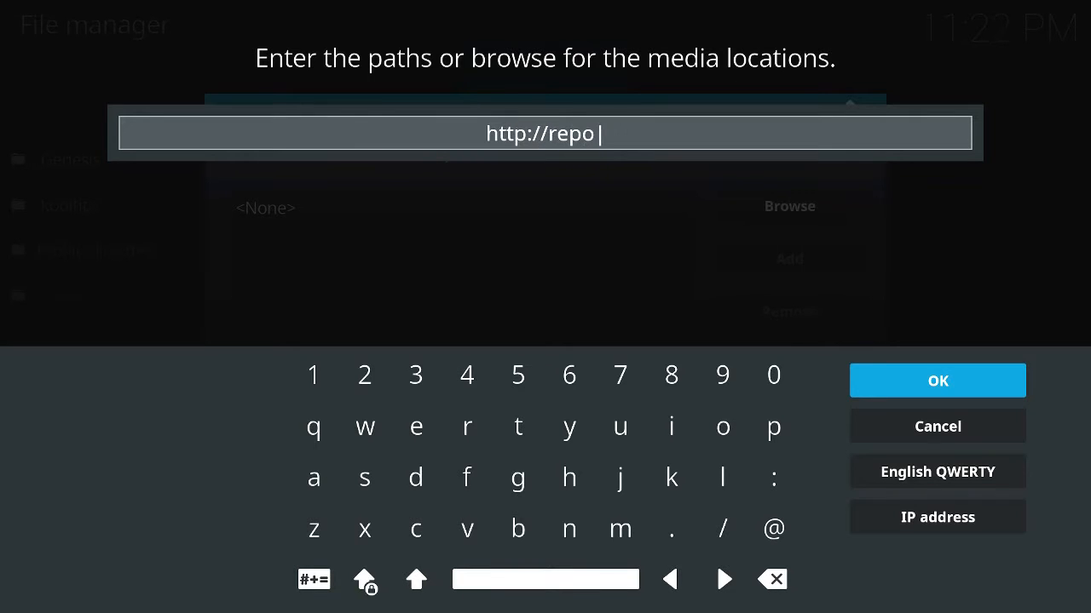
left_click(670, 477)
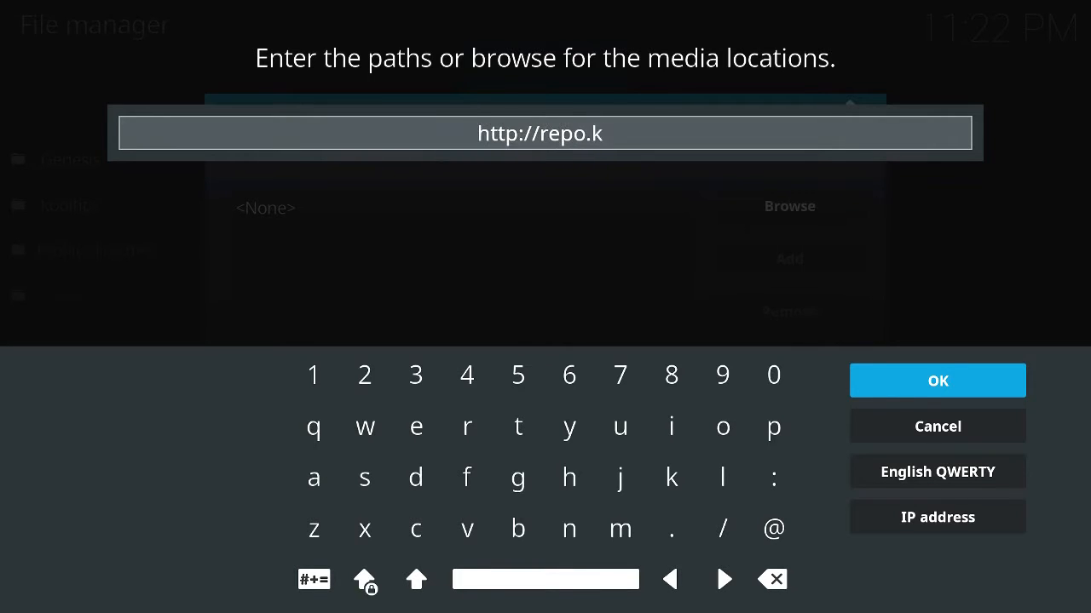
left_click(670, 477)
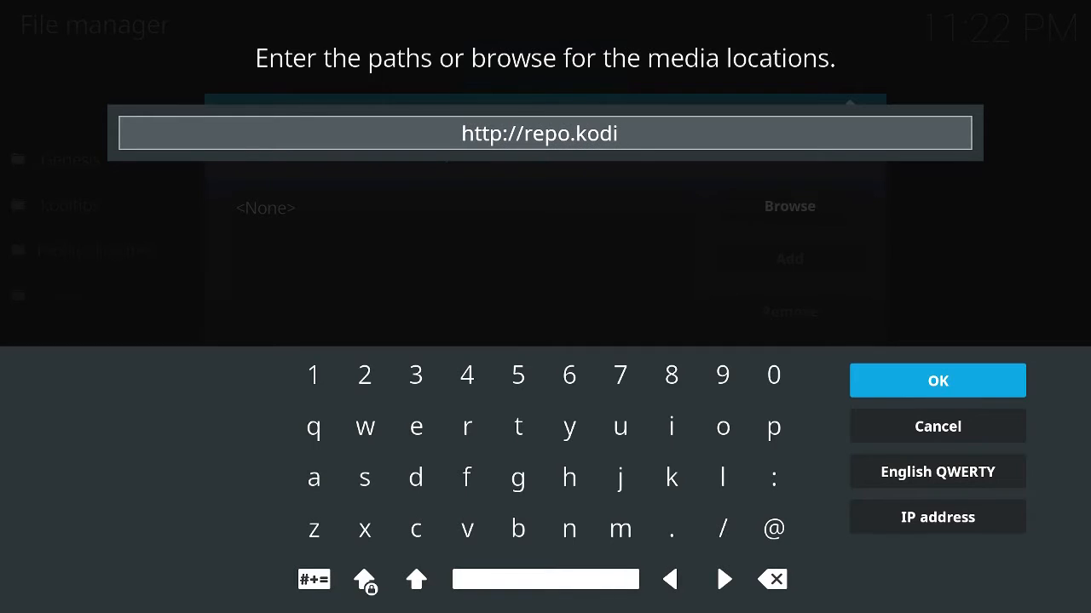
type("tips.com")
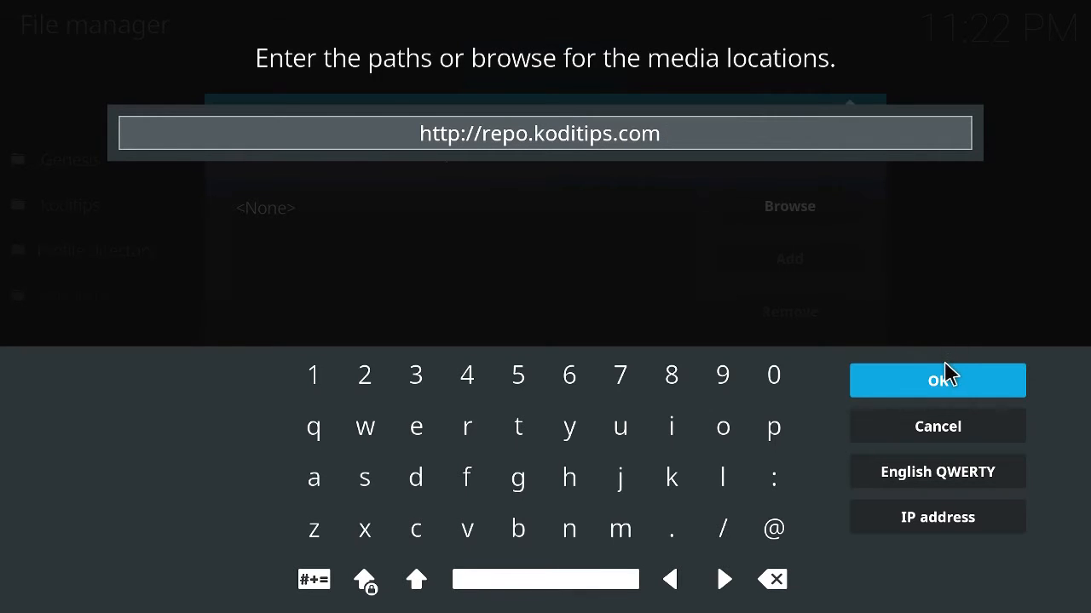
left_click(936, 380)
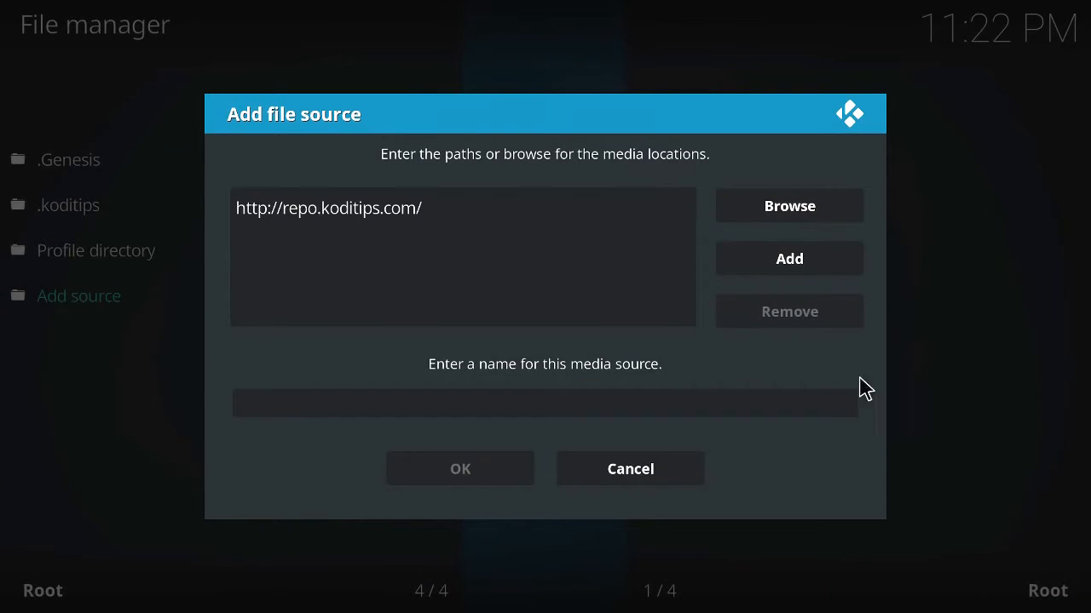
Step: Name the repo.koditips.com source .koditips and save it
left_click(545, 403)
type(".kodi")
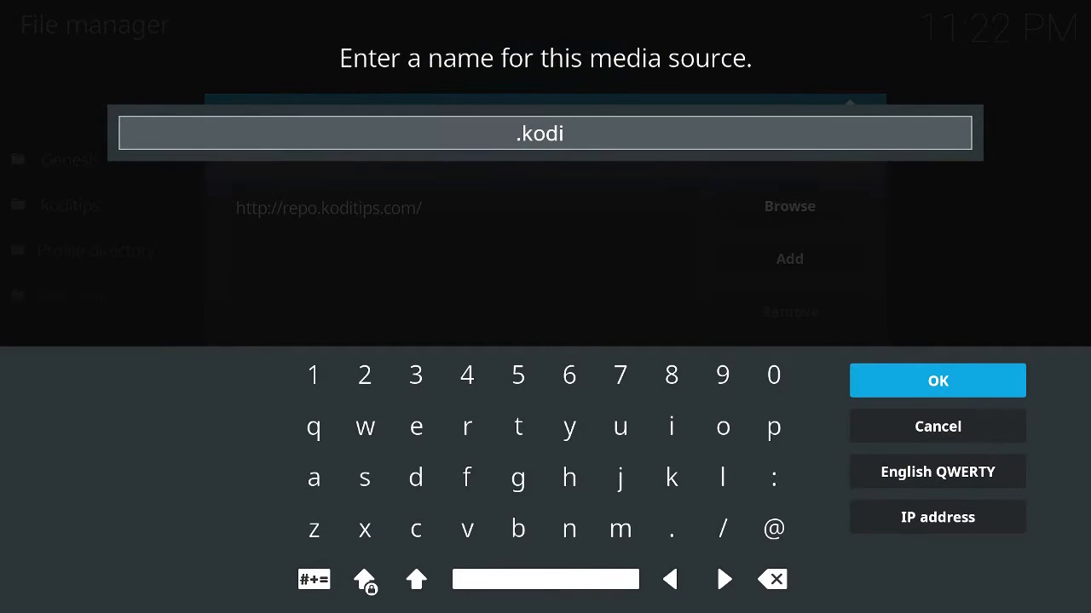
type("tipd")
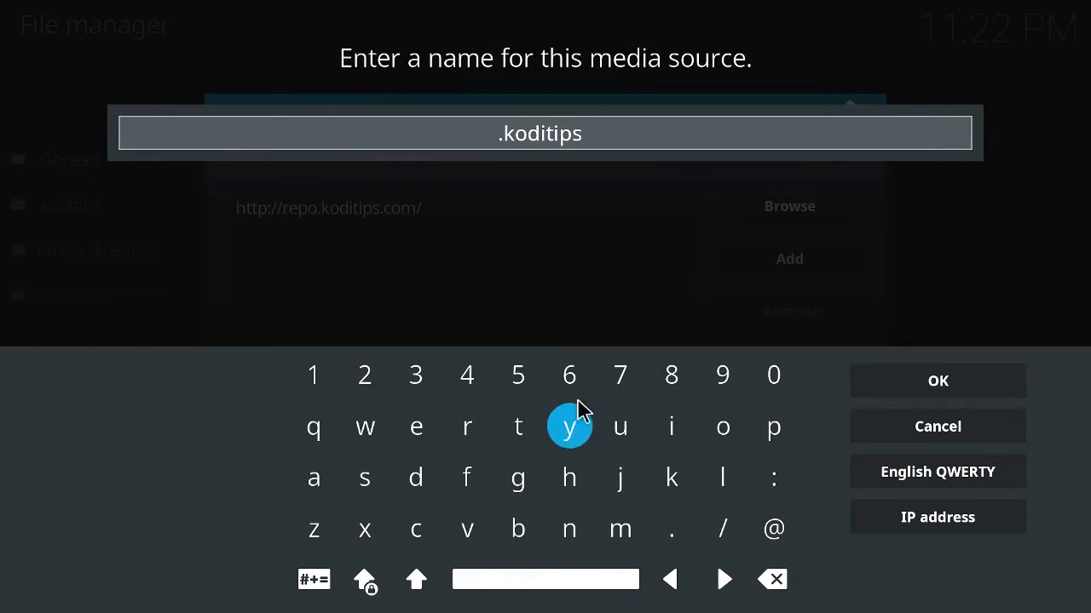
left_click(937, 380)
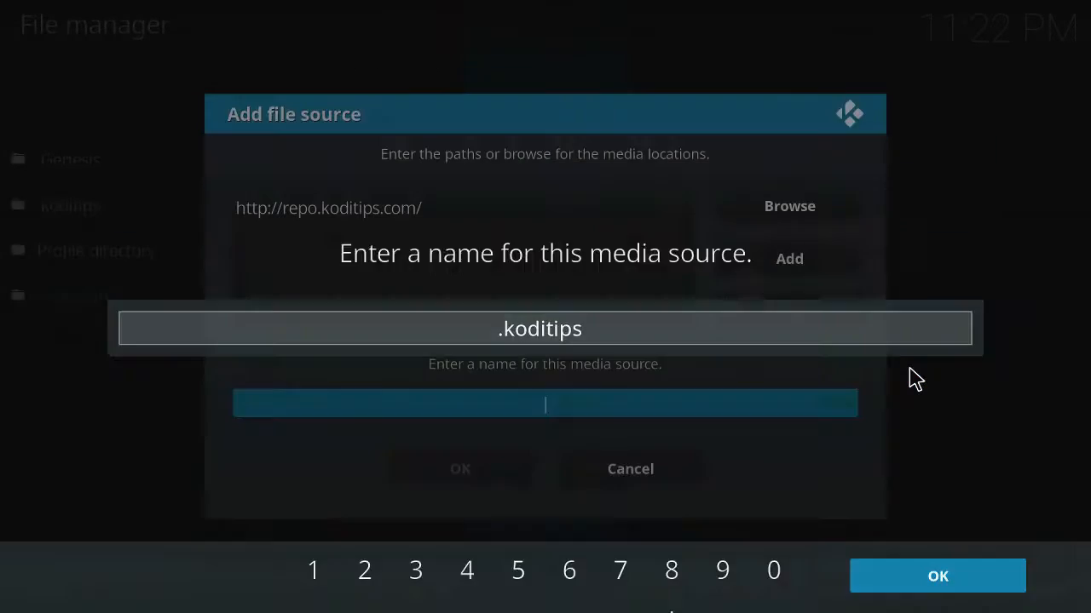
left_click(936, 576)
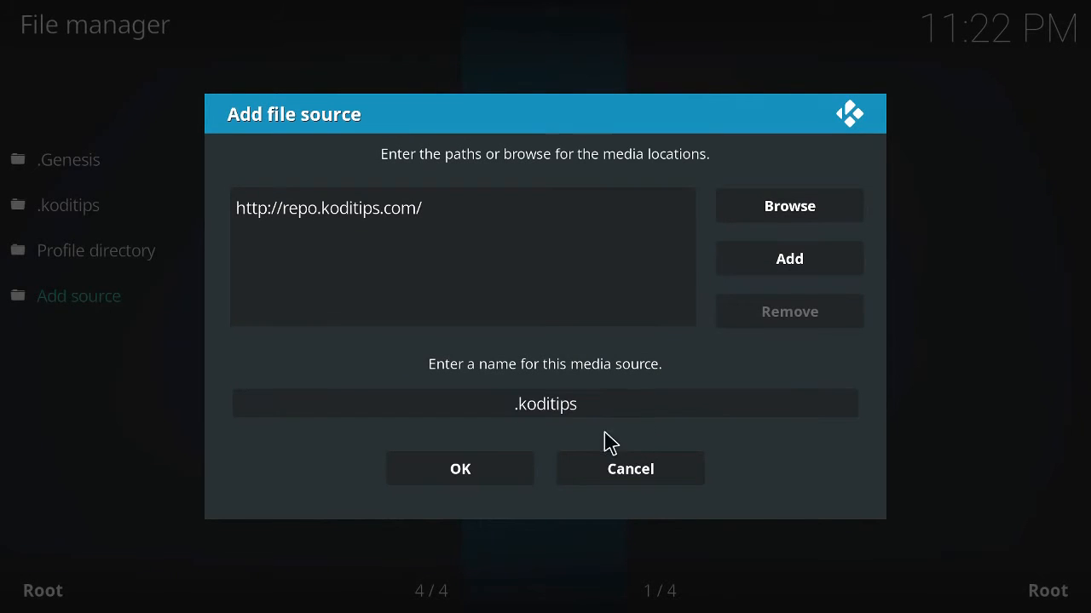
mouse_move(459, 469)
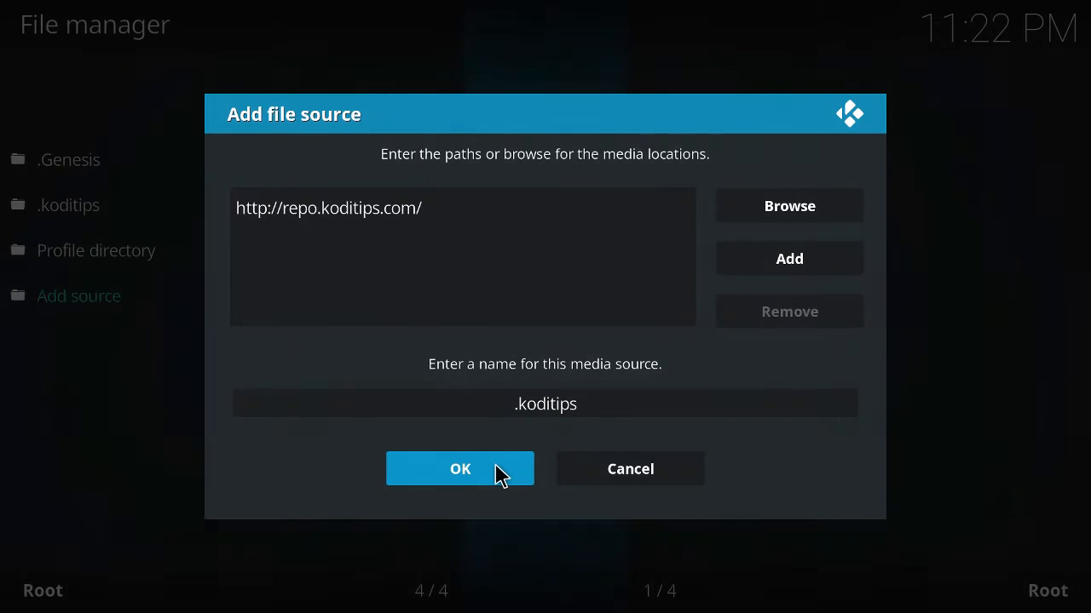
left_click(459, 469)
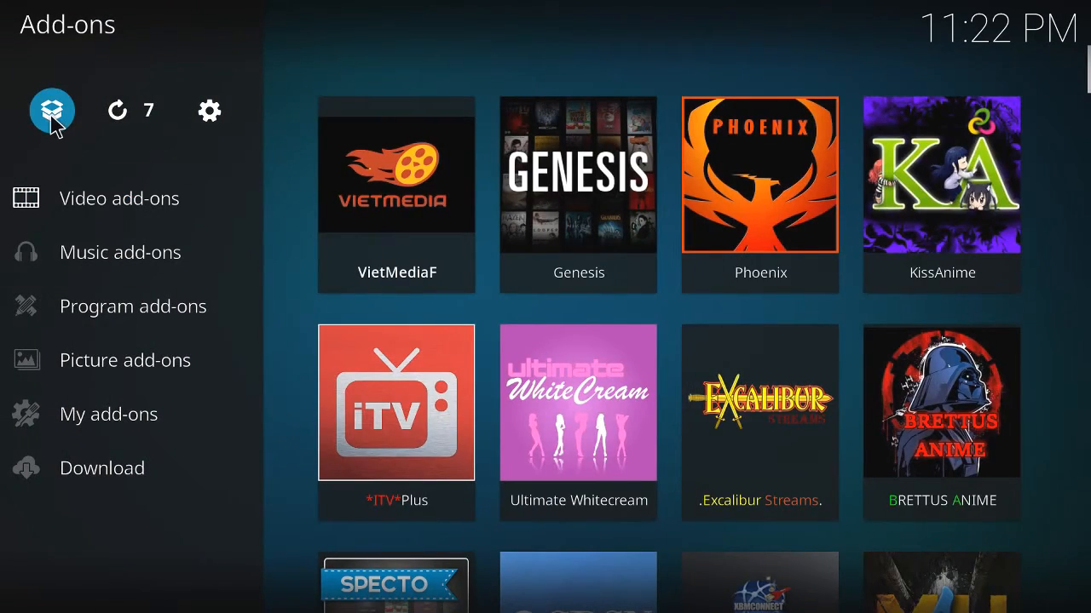
Step: Install repository.koditips-1.0.0.zip from the .koditips source via Install from zip file
left_click(52, 110)
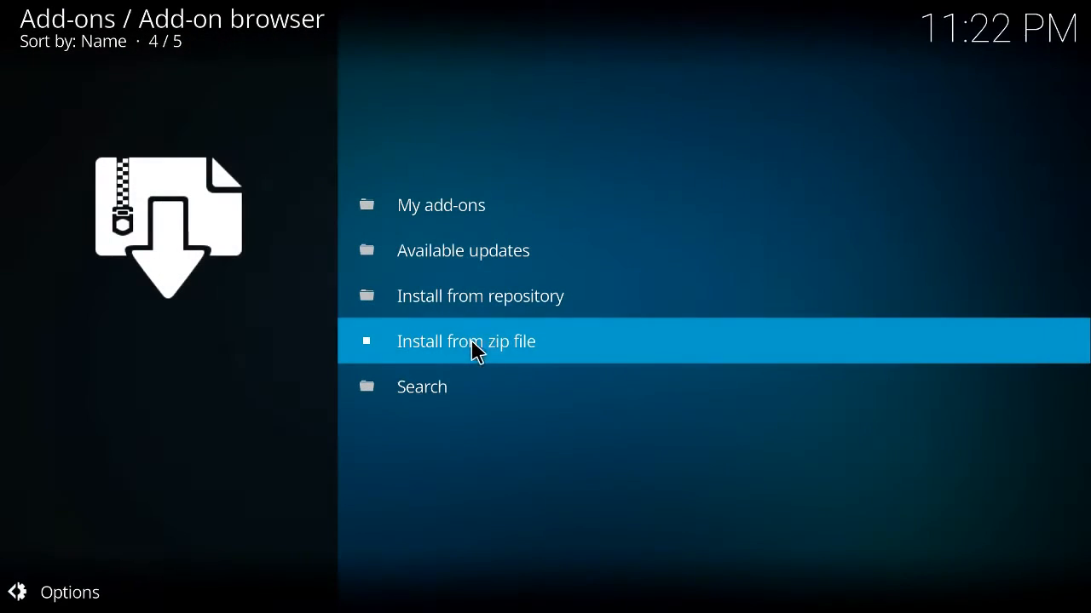
mouse_move(507, 353)
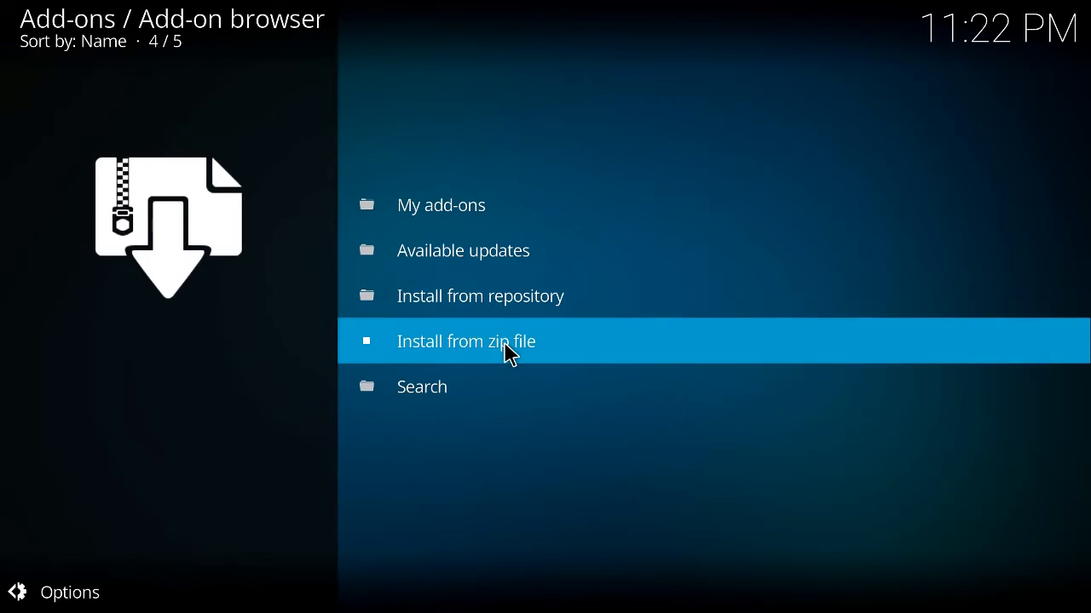
left_click(466, 341)
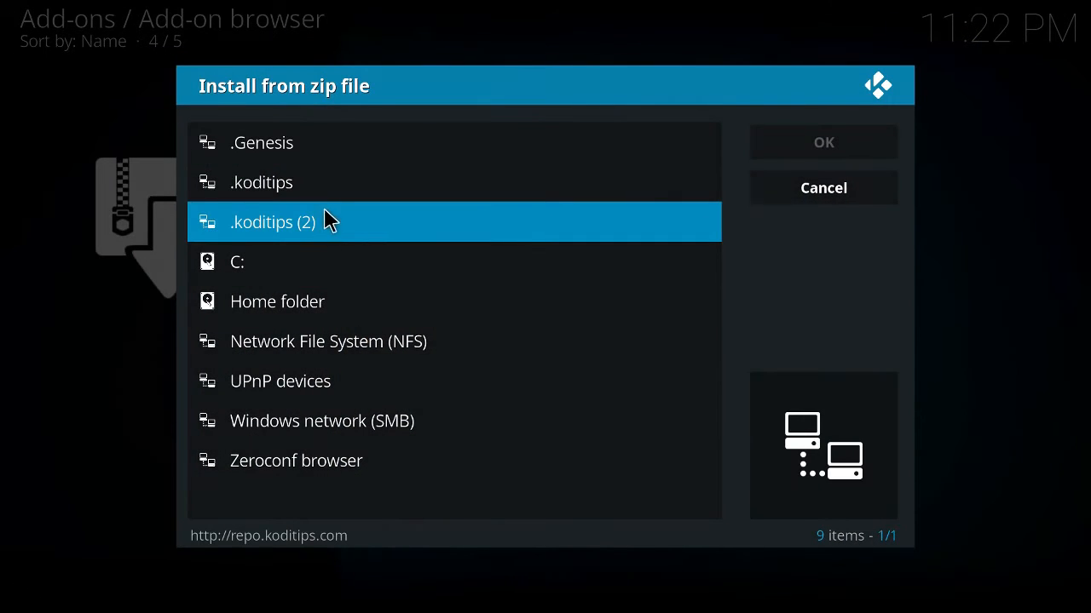
mouse_move(365, 216)
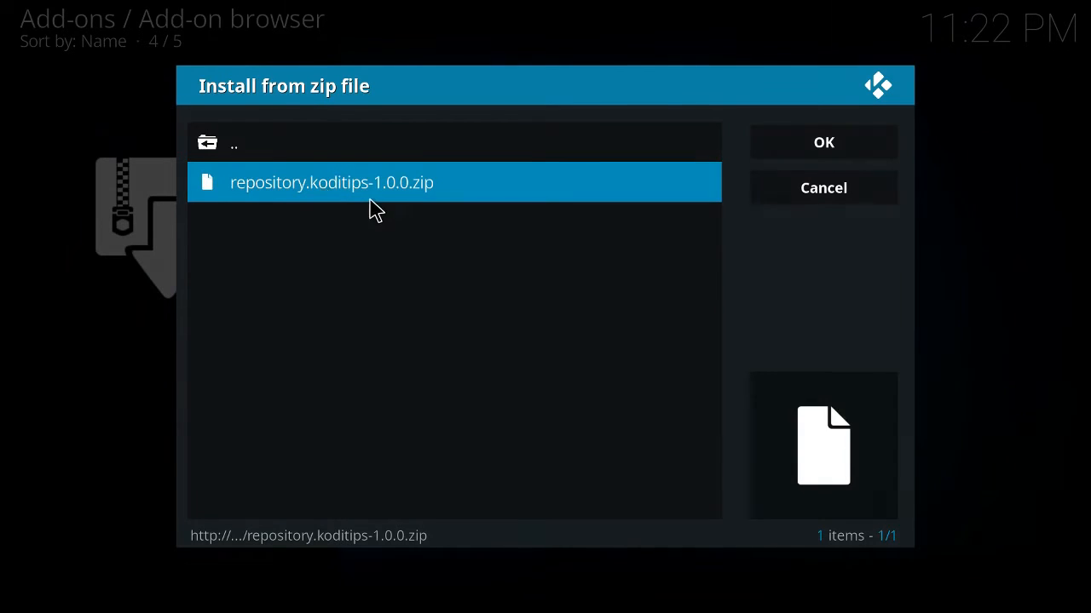
left_click(822, 188)
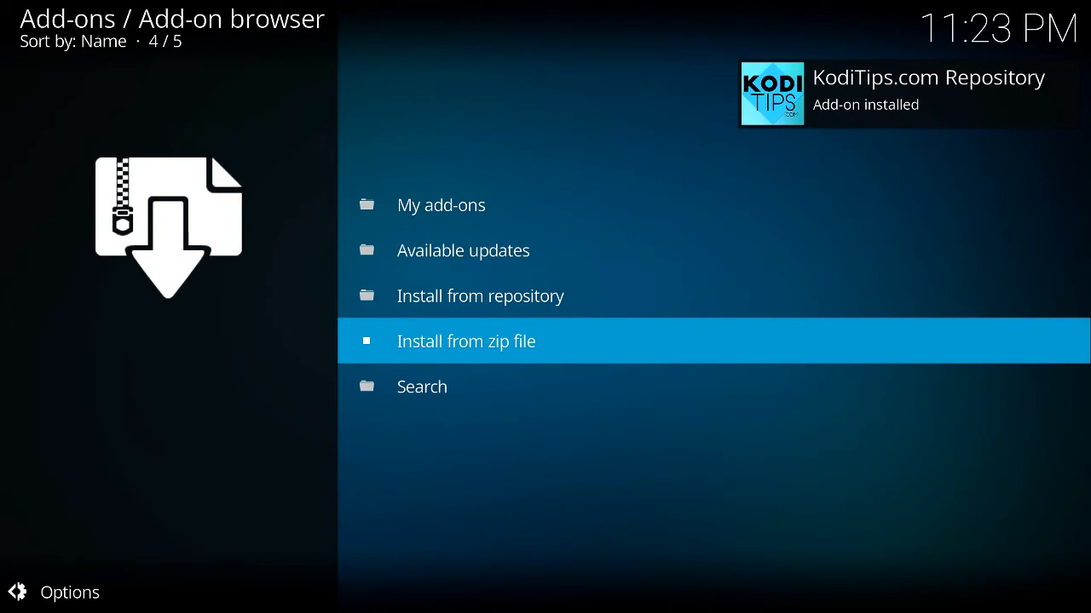
mouse_move(192, 220)
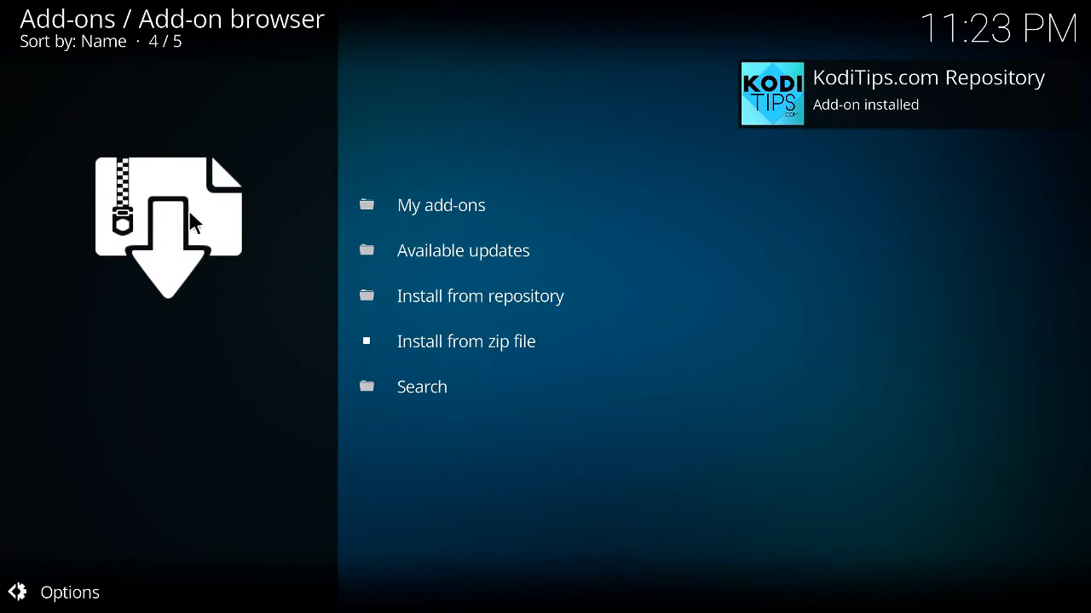
Step: Scroll the Install from repository list and open KodiTips.com Repository
left_click(480, 296)
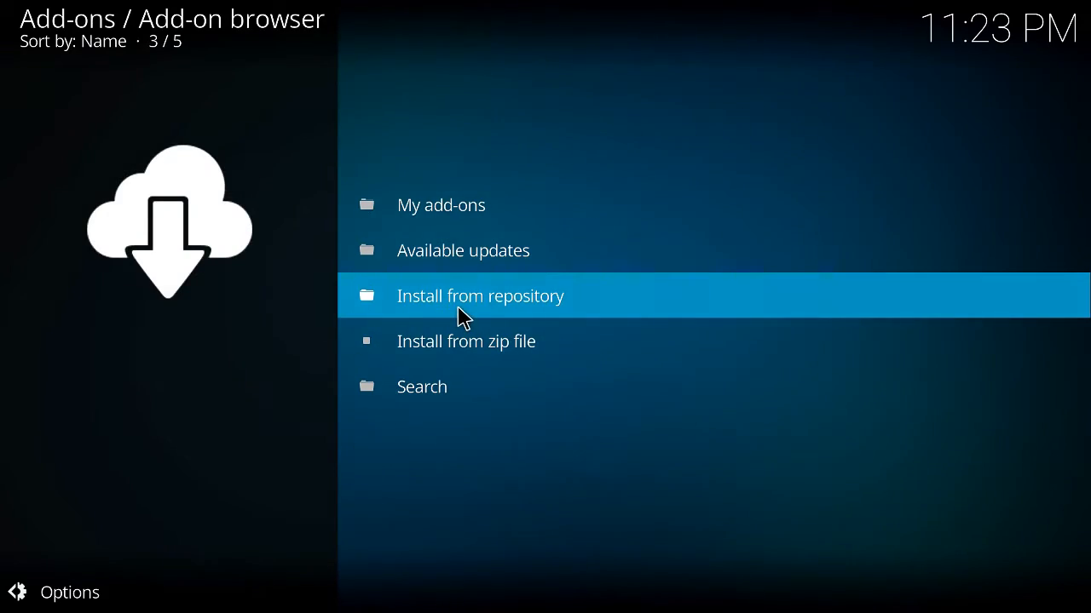
left_click(480, 296)
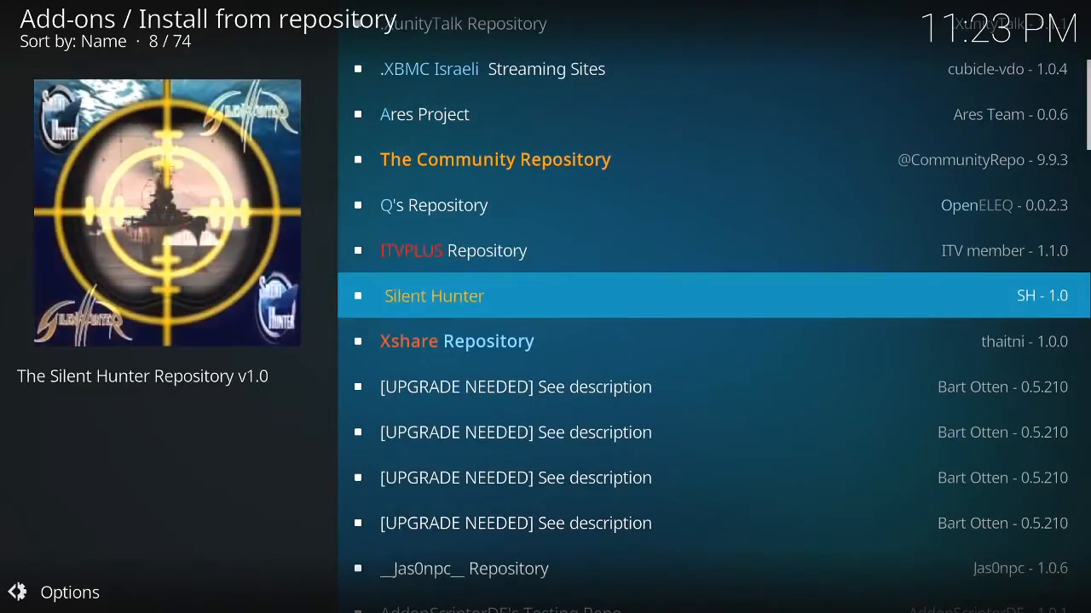
scroll("down", 3)
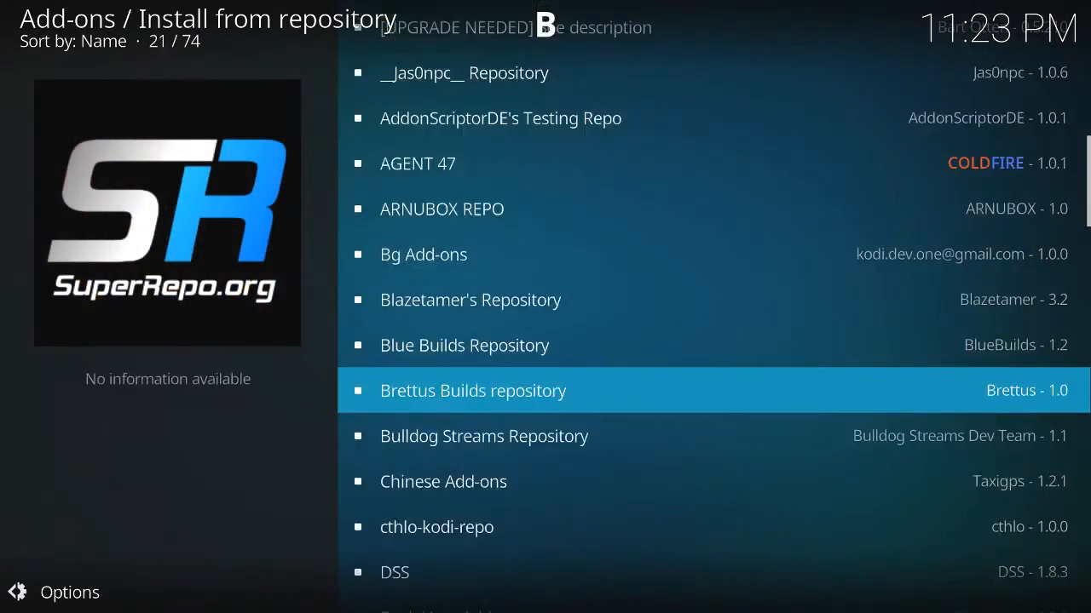
scroll("down", 3)
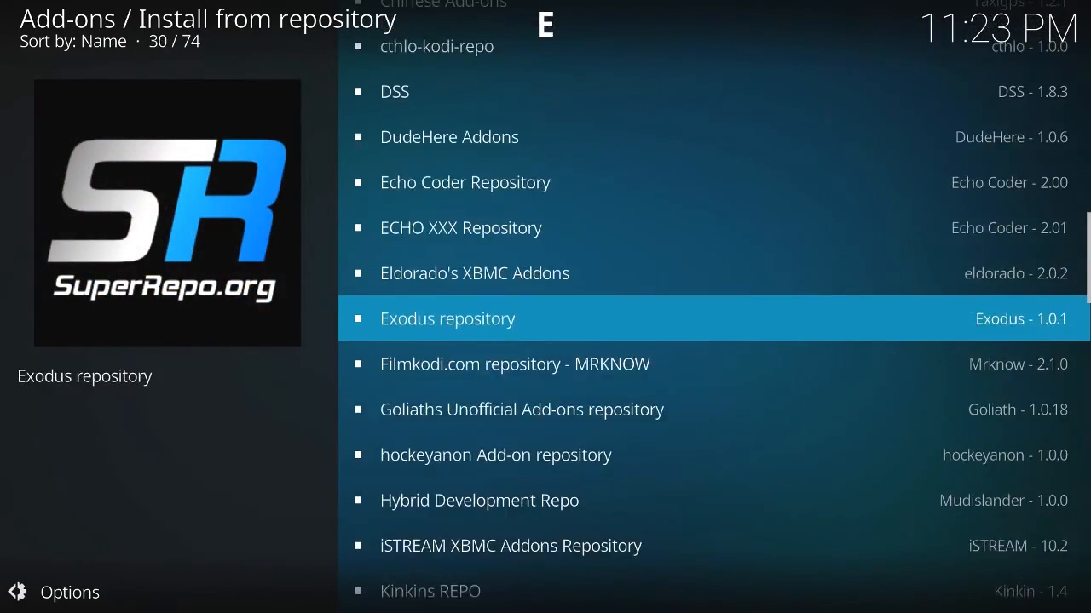
scroll("down", 3)
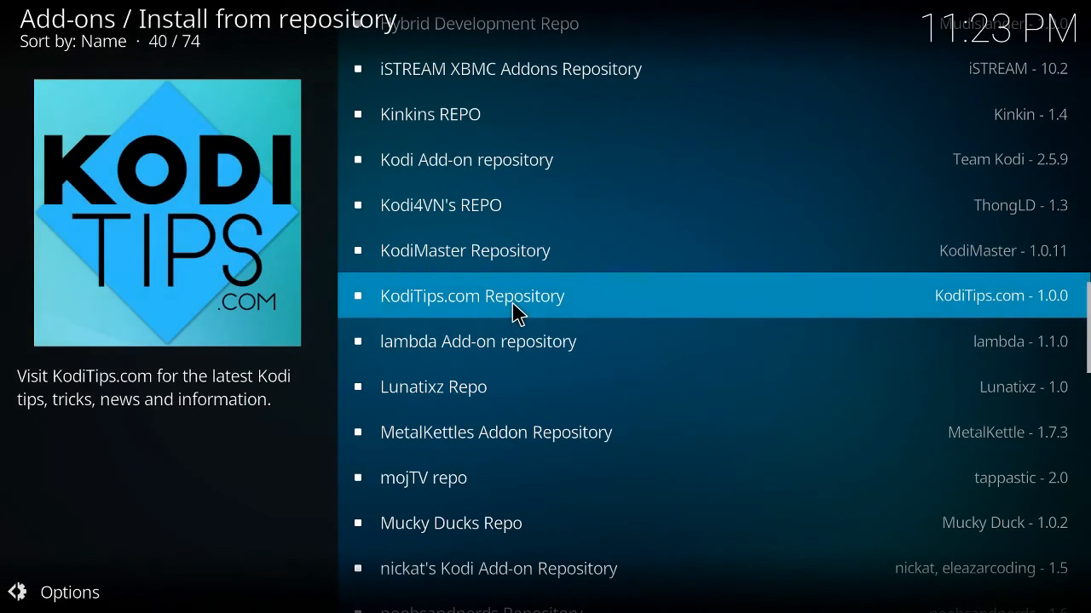
left_click(472, 295)
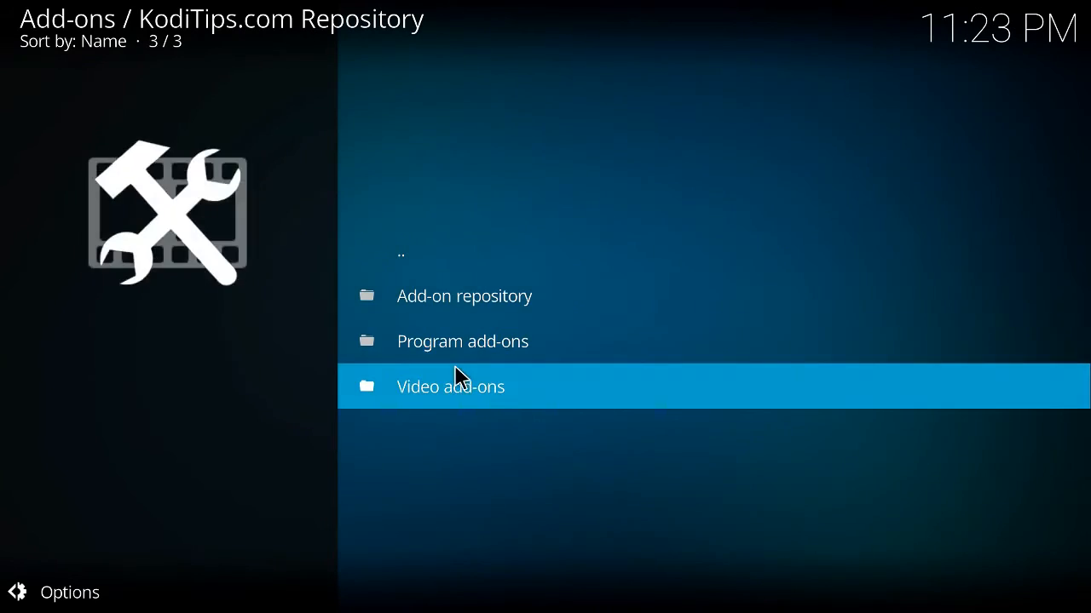
Step: Install Made In Canada IPTV from the repository's Video add-ons category
left_click(450, 386)
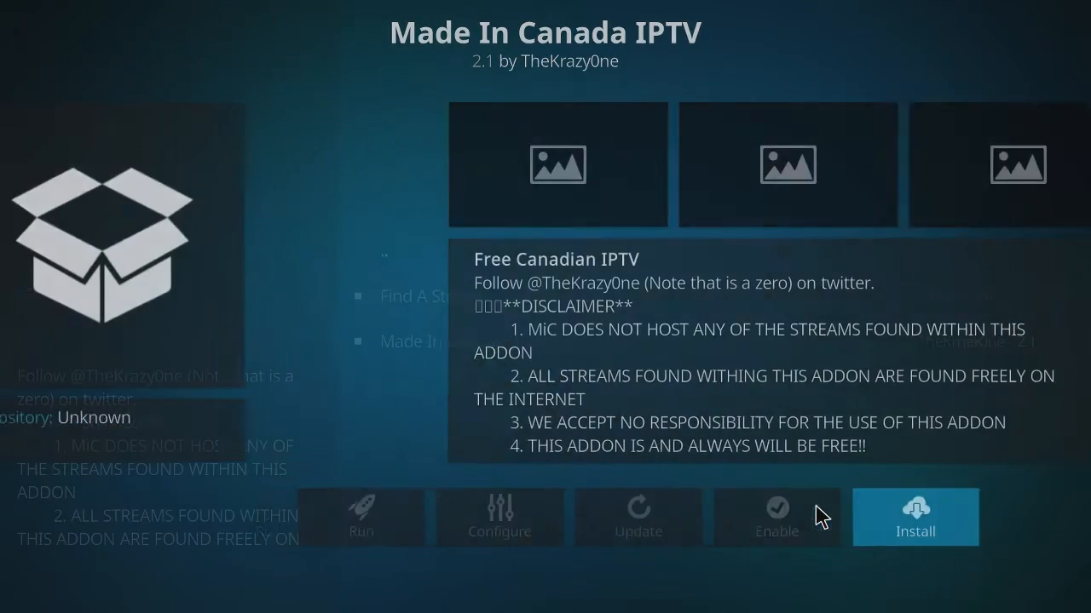
left_click(914, 517)
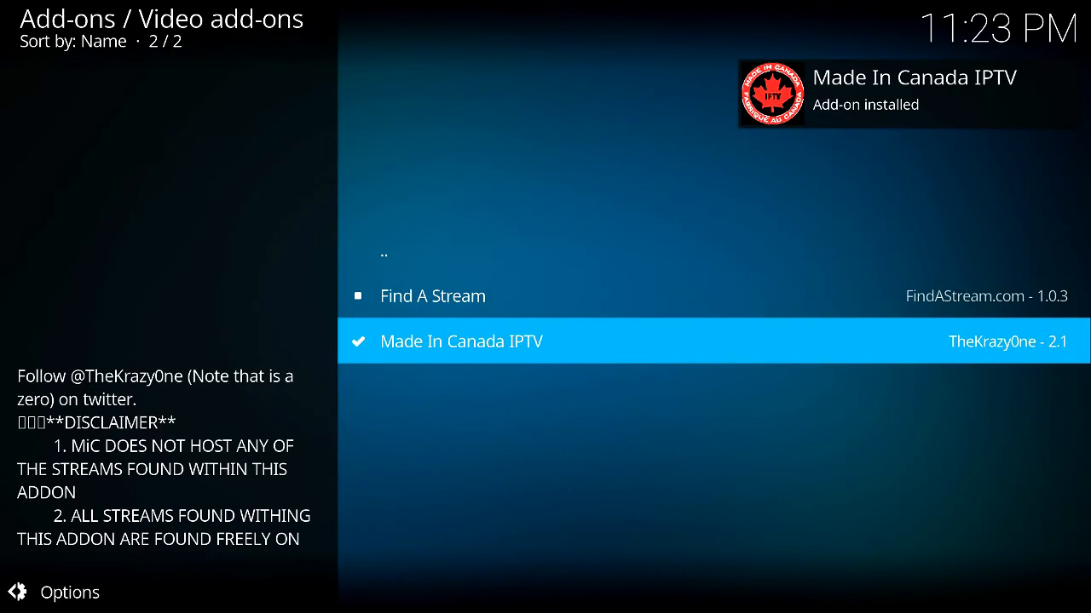
mouse_move(759, 517)
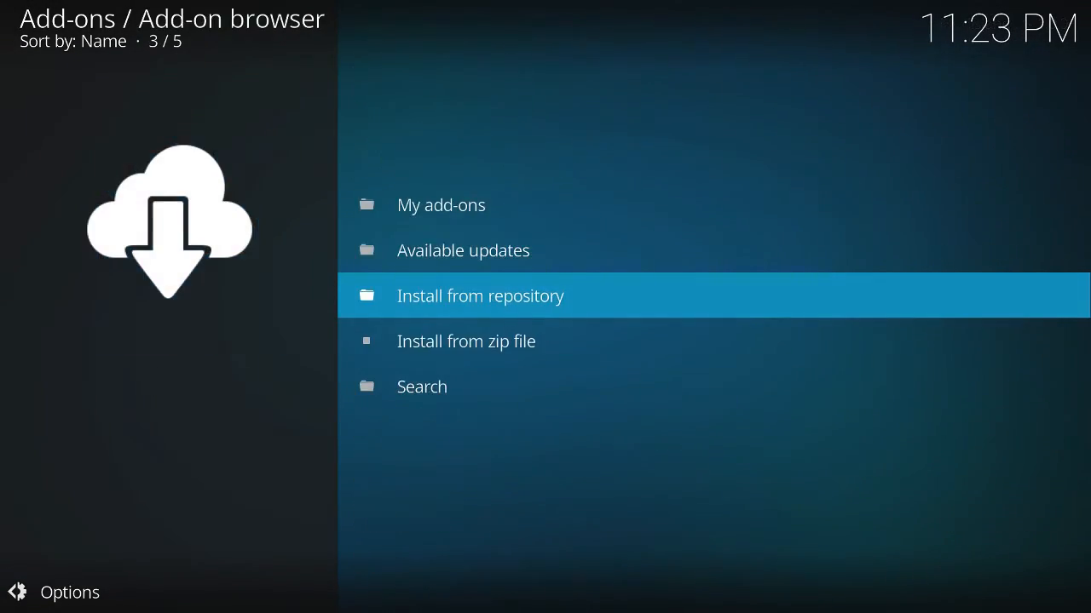
Step: Scroll the video add-ons grid down to Made In Canada IPTV
left_click(479, 296)
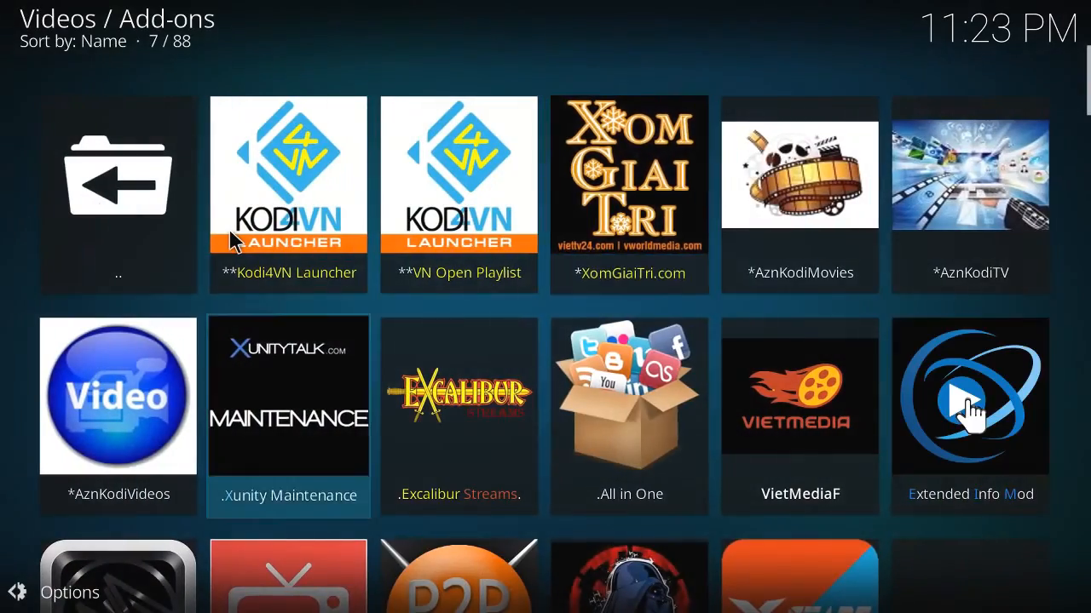
scroll("down", 3)
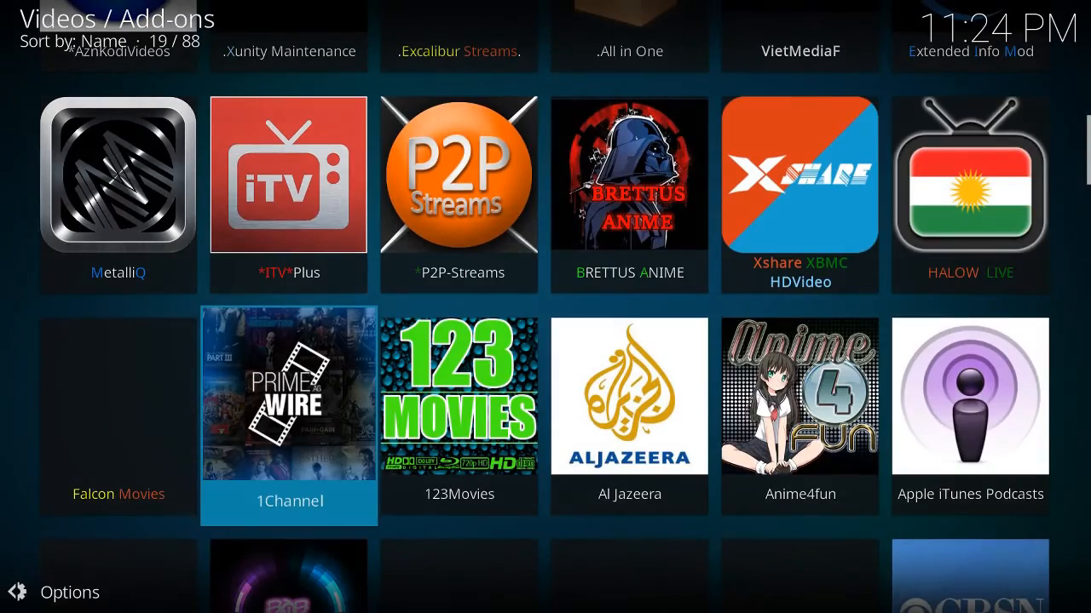
scroll("down", 3)
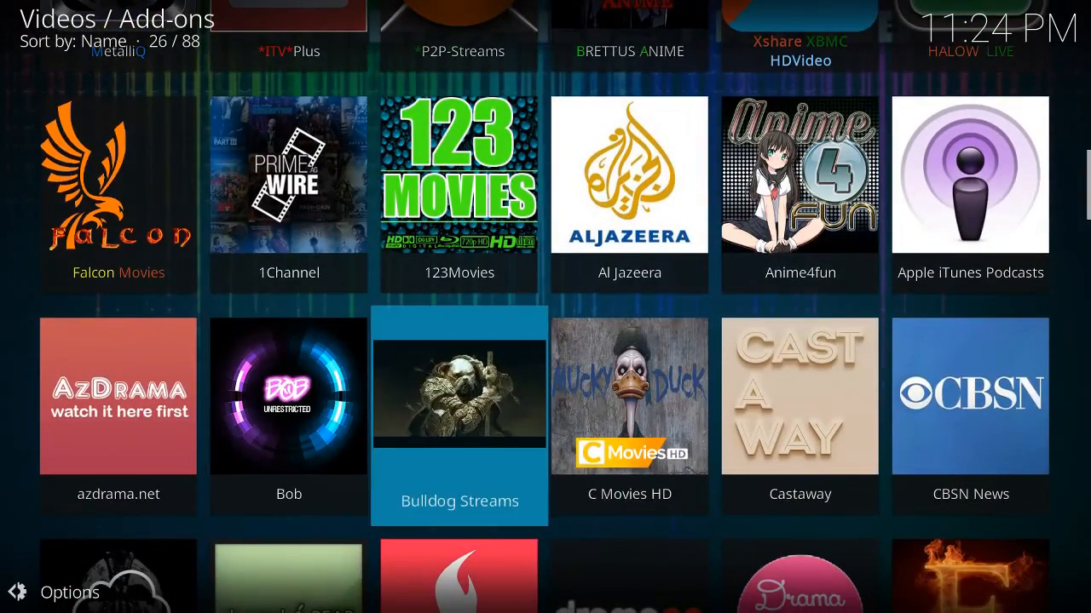
scroll("down", 3)
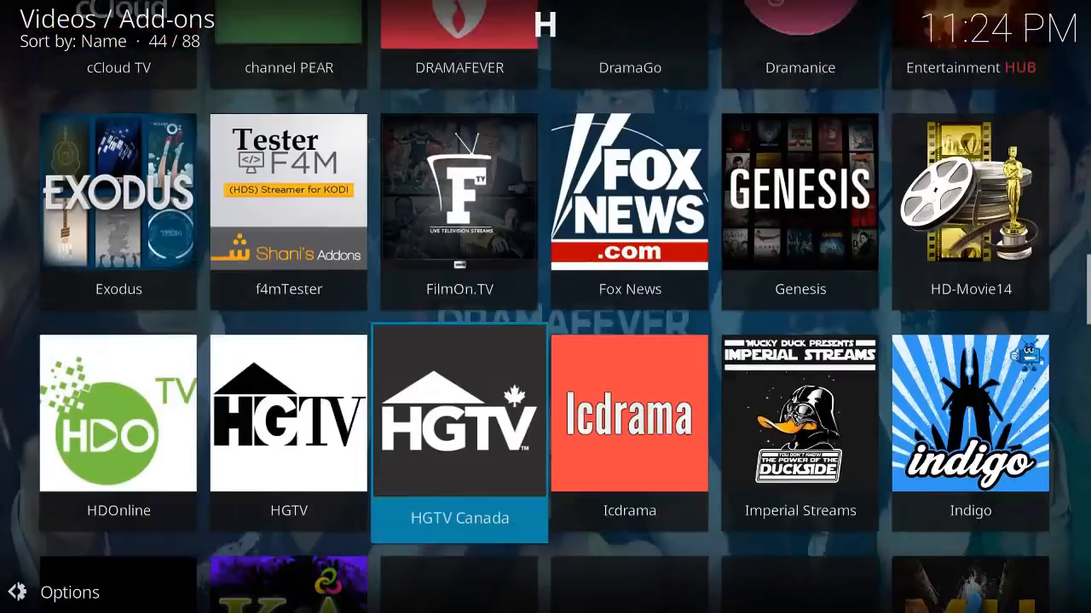
scroll("down", 3)
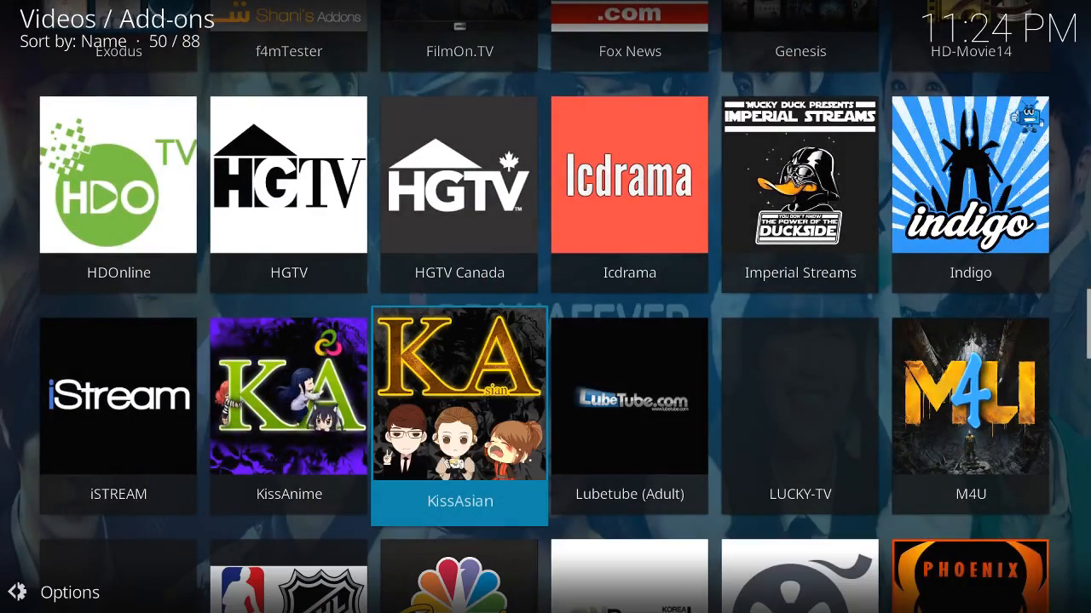
scroll("down", 3)
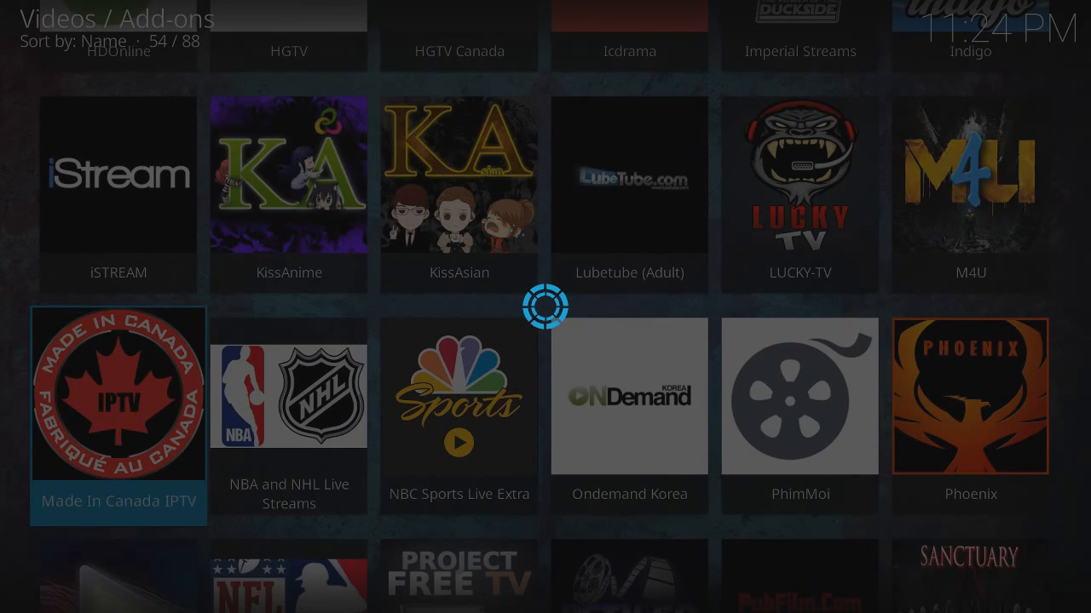
Step: Launch Made In Canada IPTV and scroll its channel categories like CBC NEWS LIVE FEEDS
left_click(119, 393)
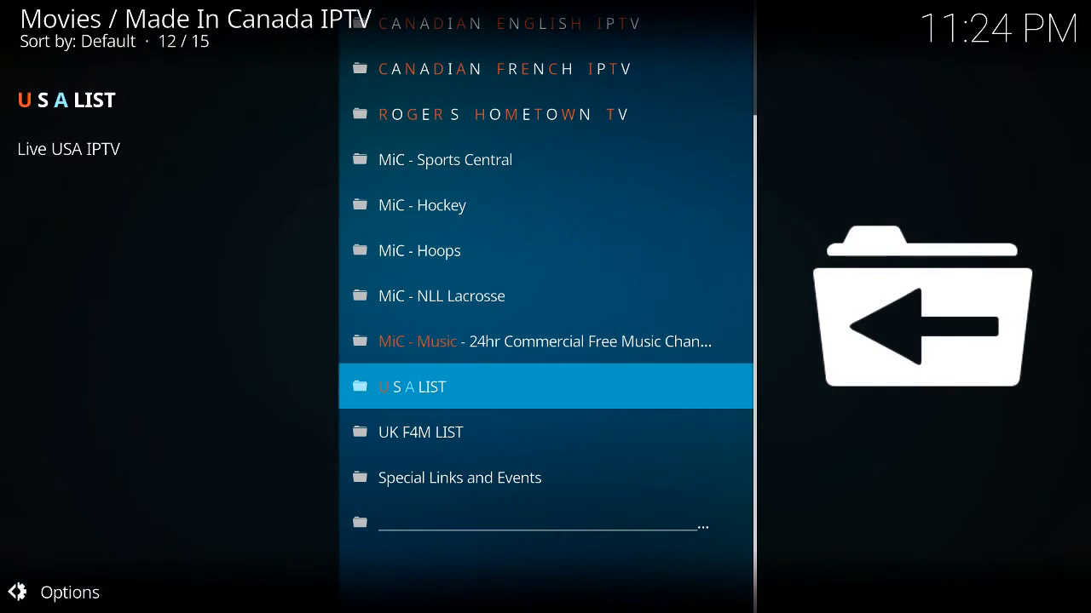
scroll("up", 3)
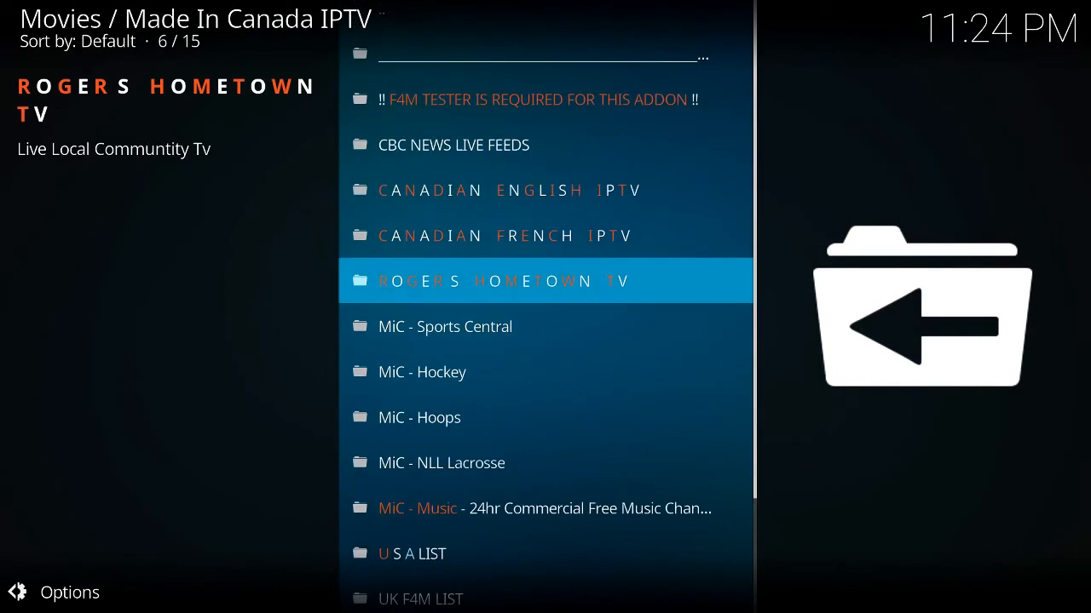